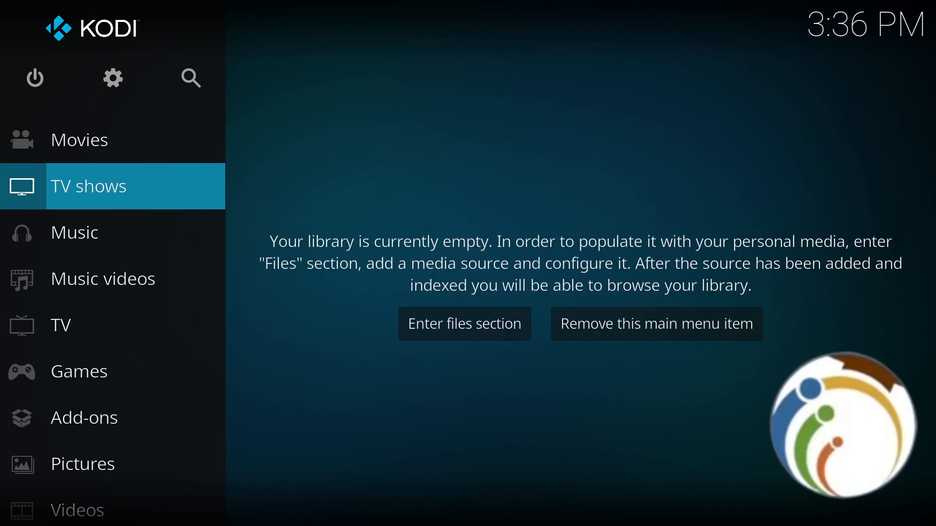
# Open the Games section from the home menu to list the D4R_ENRU source
pyautogui.click(78, 372)
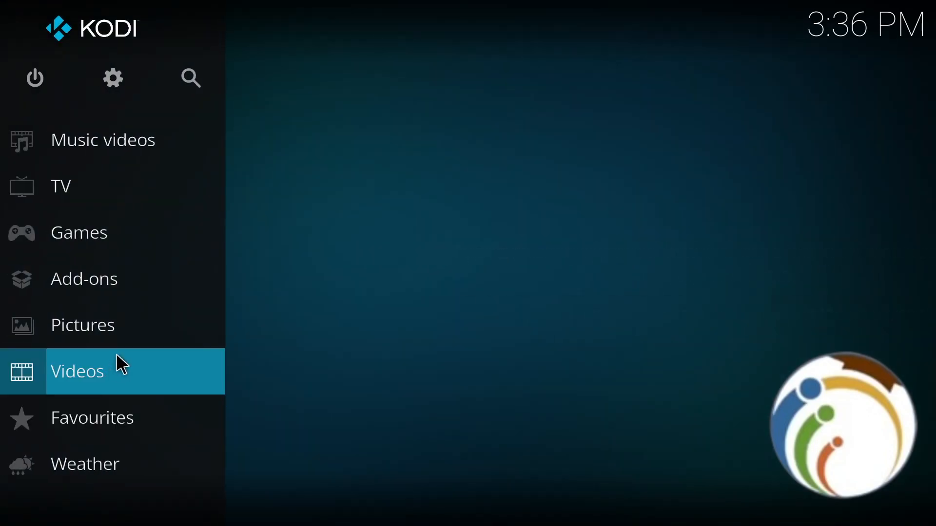
pyautogui.scroll(3)
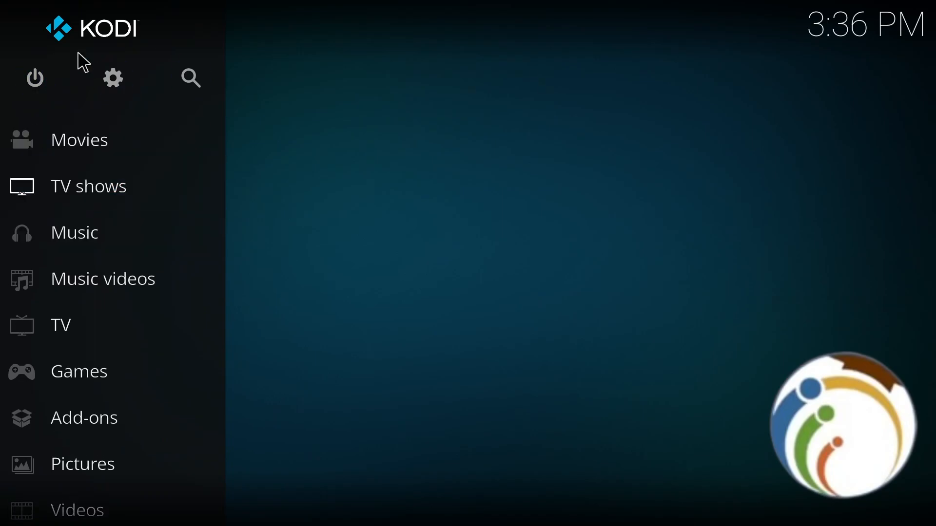
pyautogui.click(102, 278)
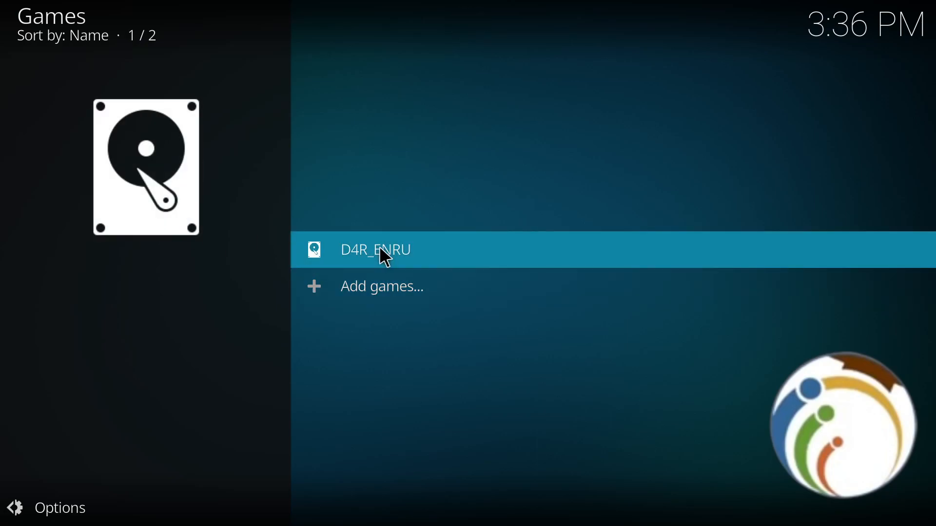
# Add the D4R_ENRU game source to favourites and return home
pyautogui.rightClick(375, 250)
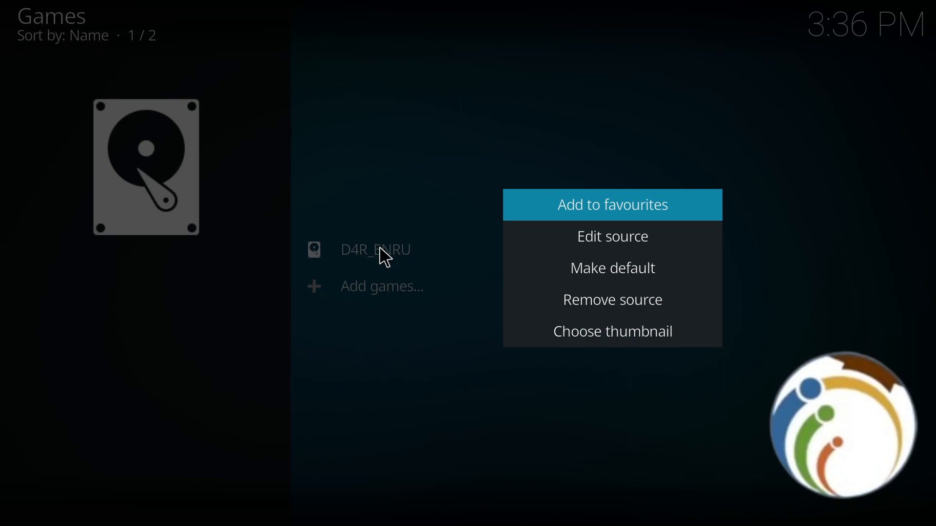
pyautogui.moveTo(668, 201)
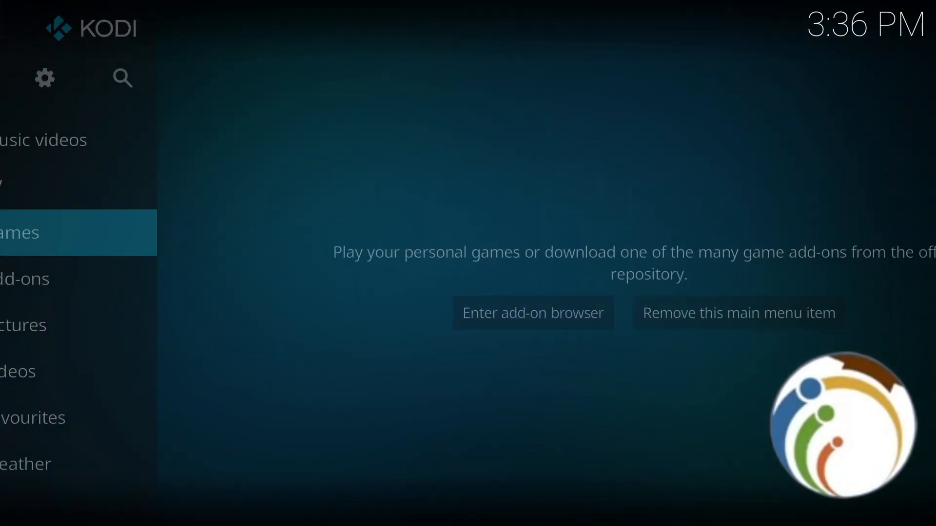
pyautogui.click(82, 324)
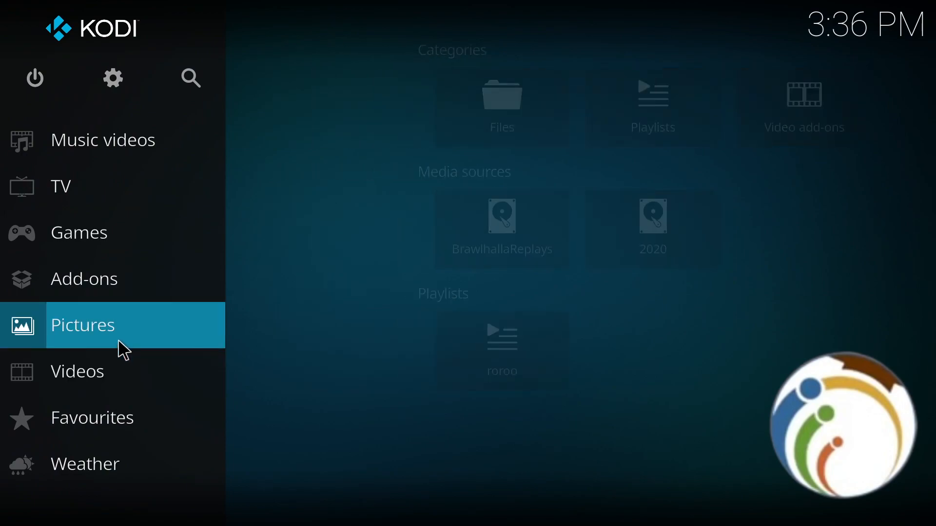
# In Pictures, add Google 1_files to favourites and return to the home menu
pyautogui.click(83, 324)
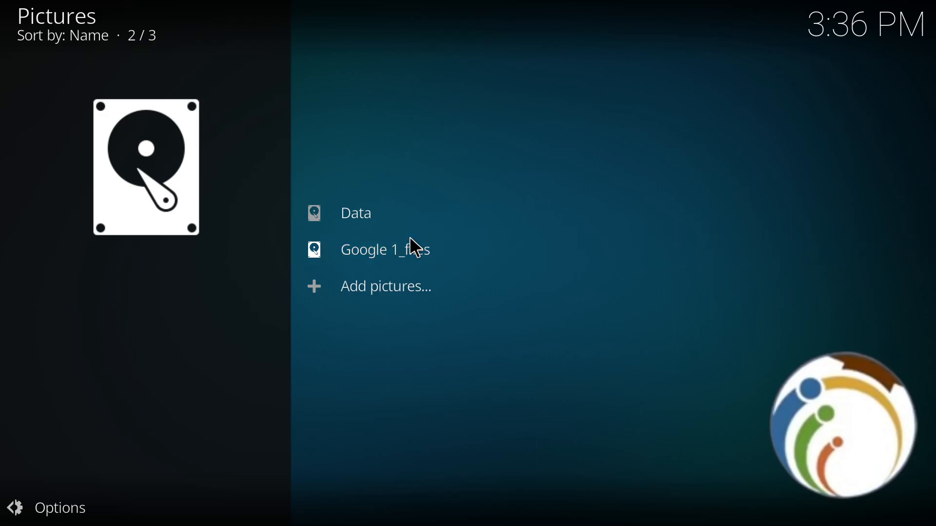
pyautogui.rightClick(385, 250)
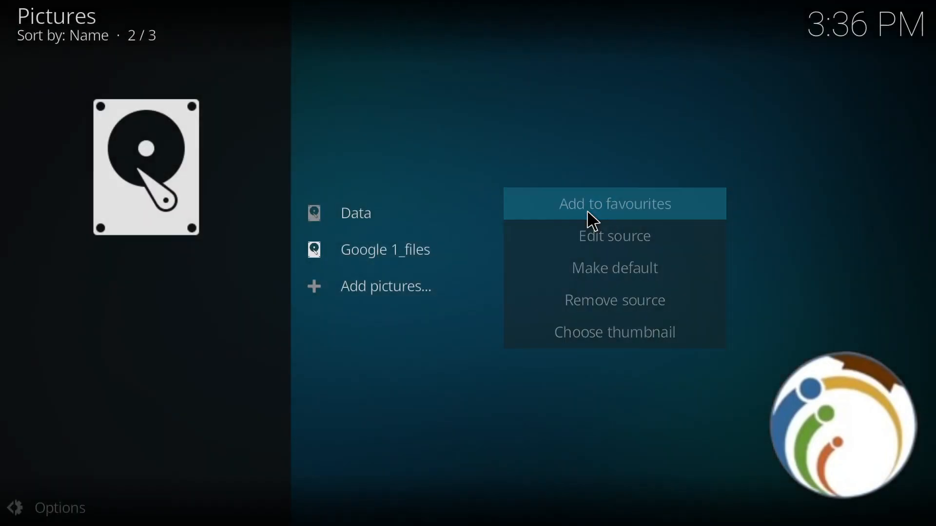
pyautogui.press('Escape')
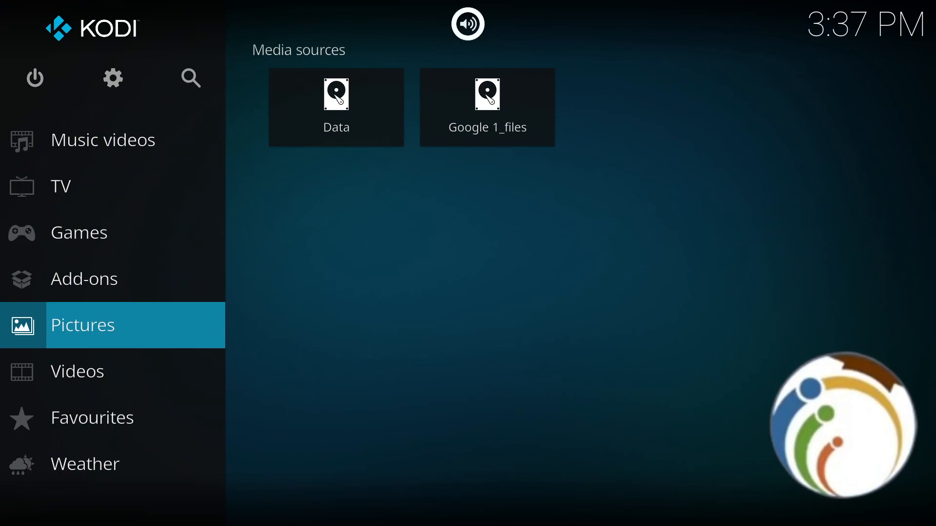
pyautogui.click(77, 370)
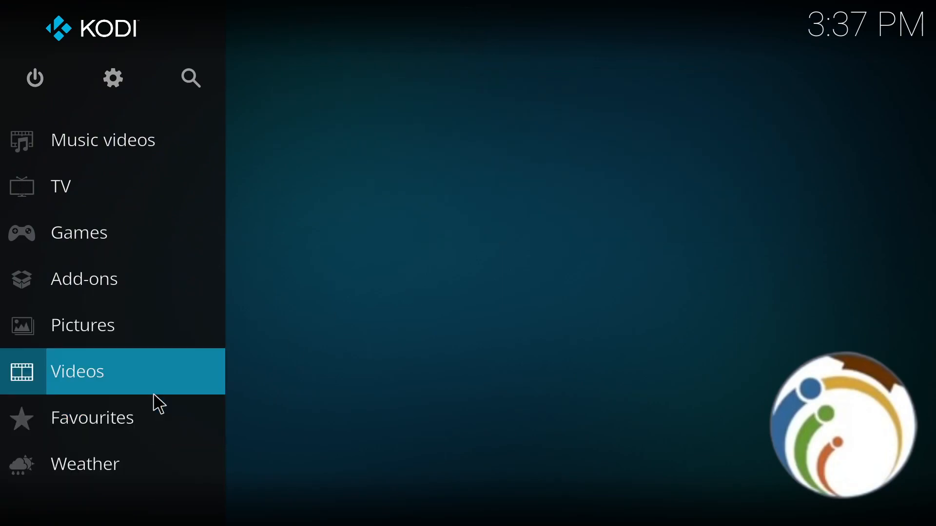
# Open Favourites and highlight the Google 1_files entry beside D4R_ENRU
pyautogui.click(93, 417)
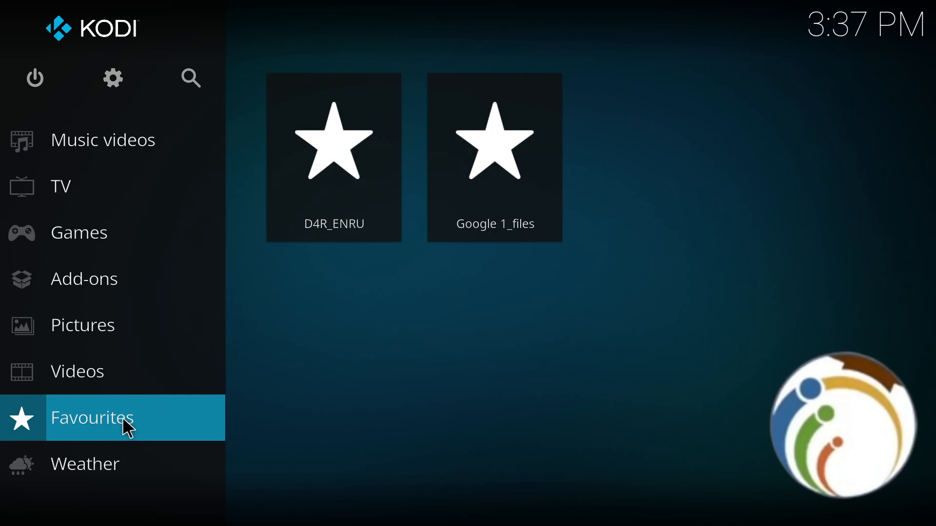
pyautogui.click(93, 417)
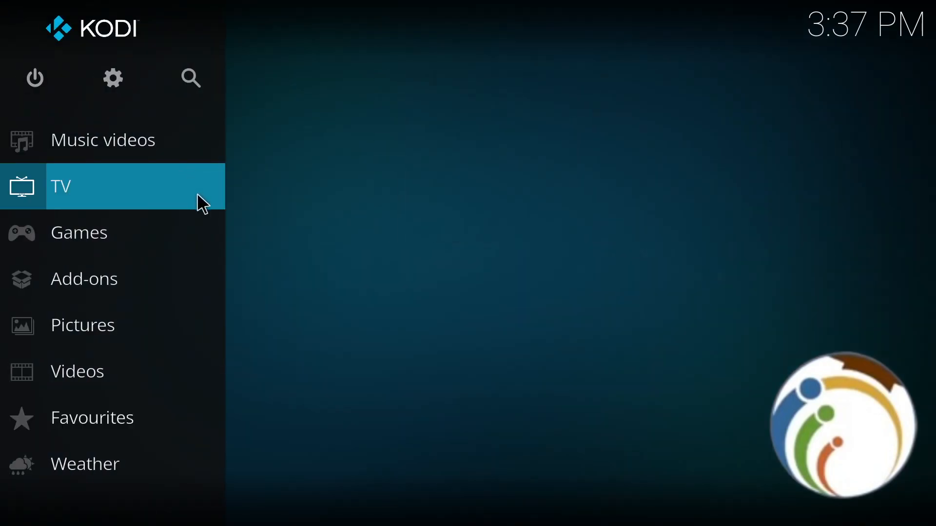
pyautogui.click(92, 417)
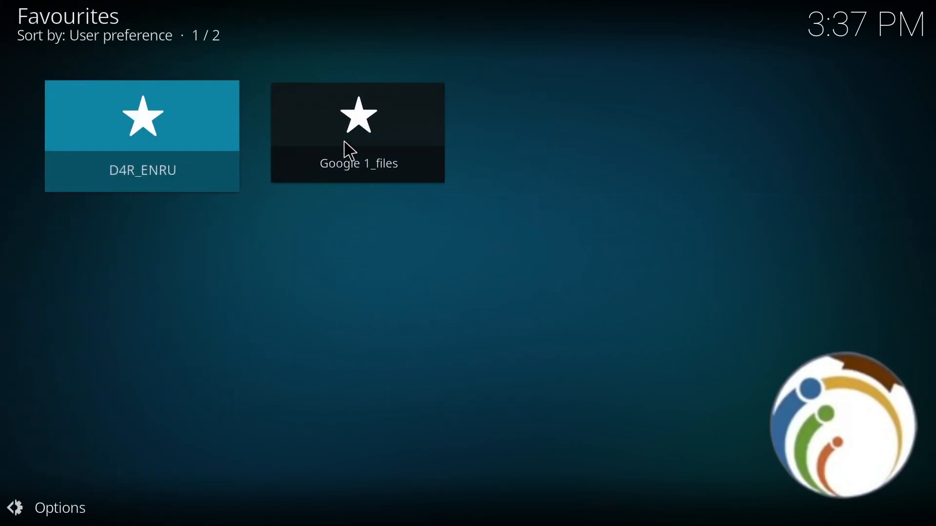
pyautogui.click(357, 116)
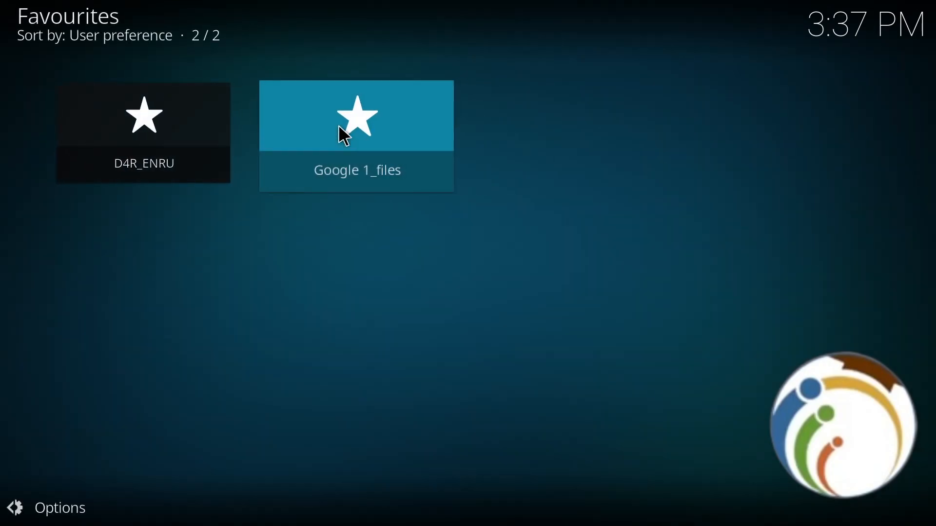
pyautogui.rightClick(356, 116)
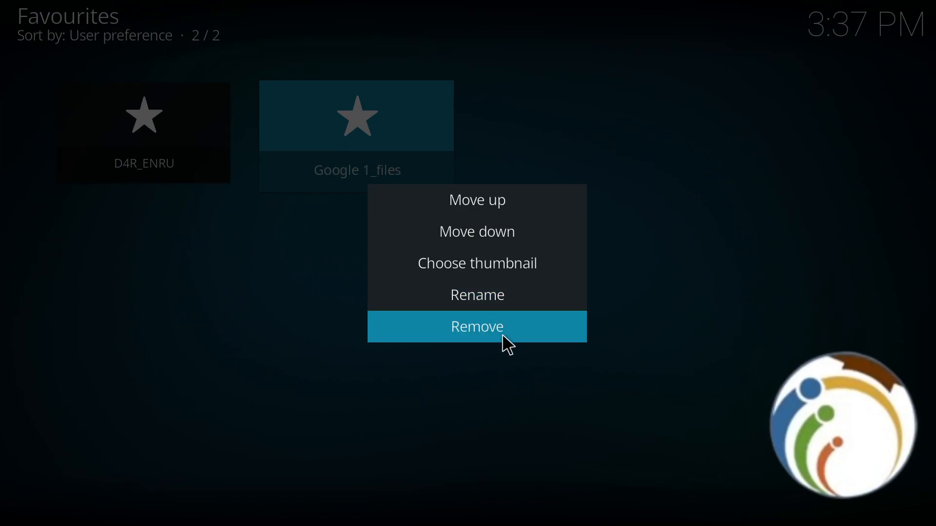
pyautogui.moveTo(505, 343)
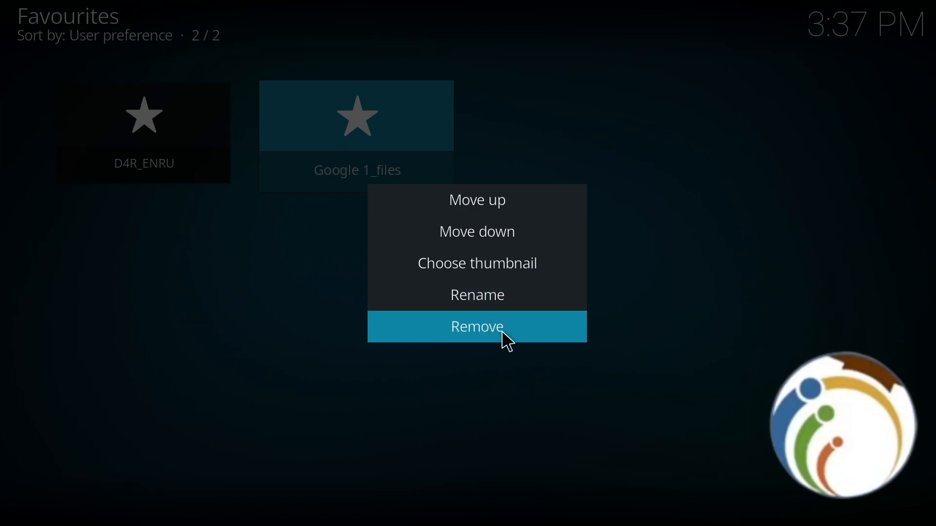
pyautogui.moveTo(466, 335)
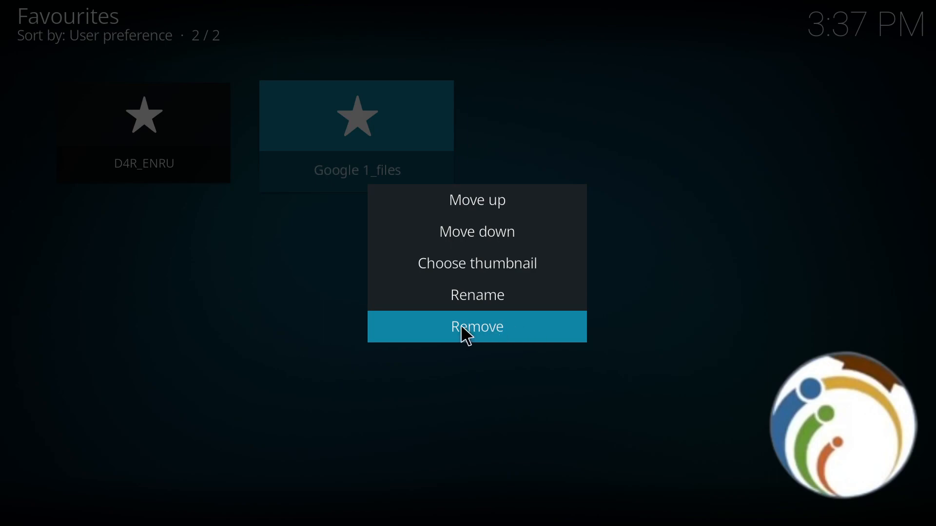
pyautogui.click(476, 326)
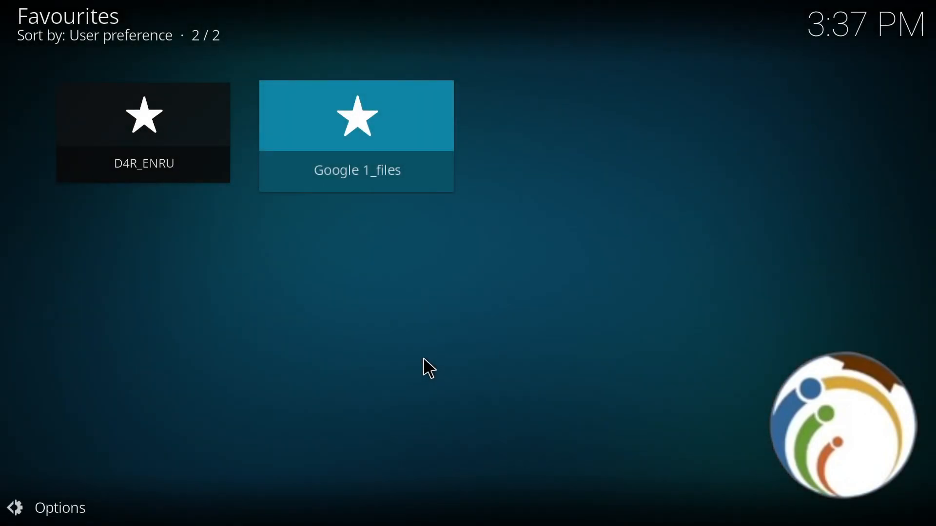